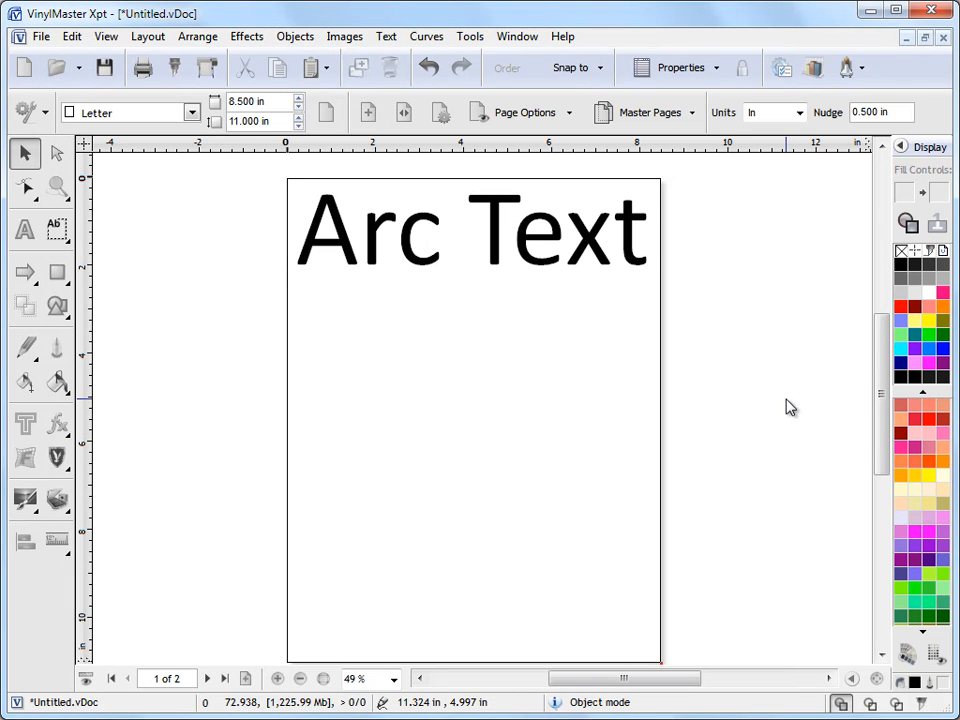
mouse_move(750, 404)
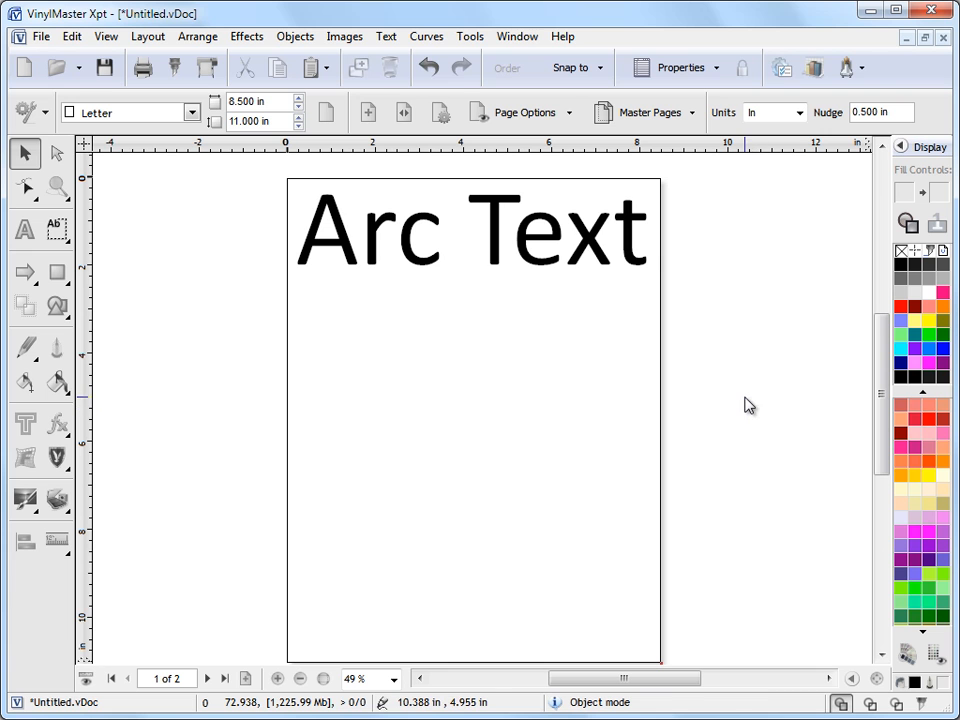
Step: Delete the 'Arc Text' heading, deselect, and bring up the text tool flyout
left_click(470, 230)
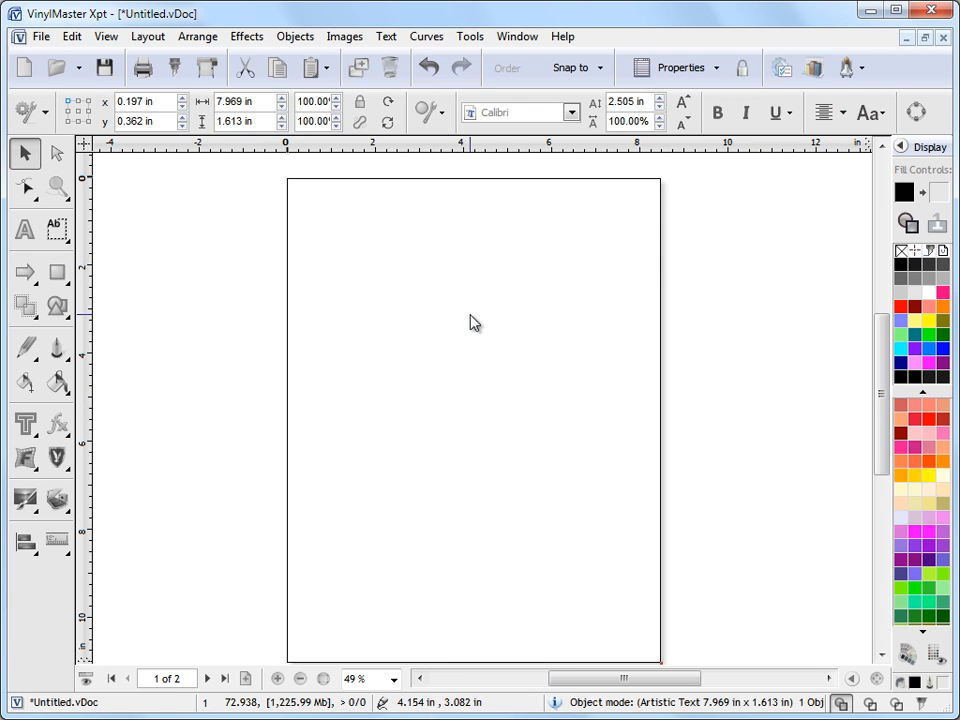
left_click(176, 264)
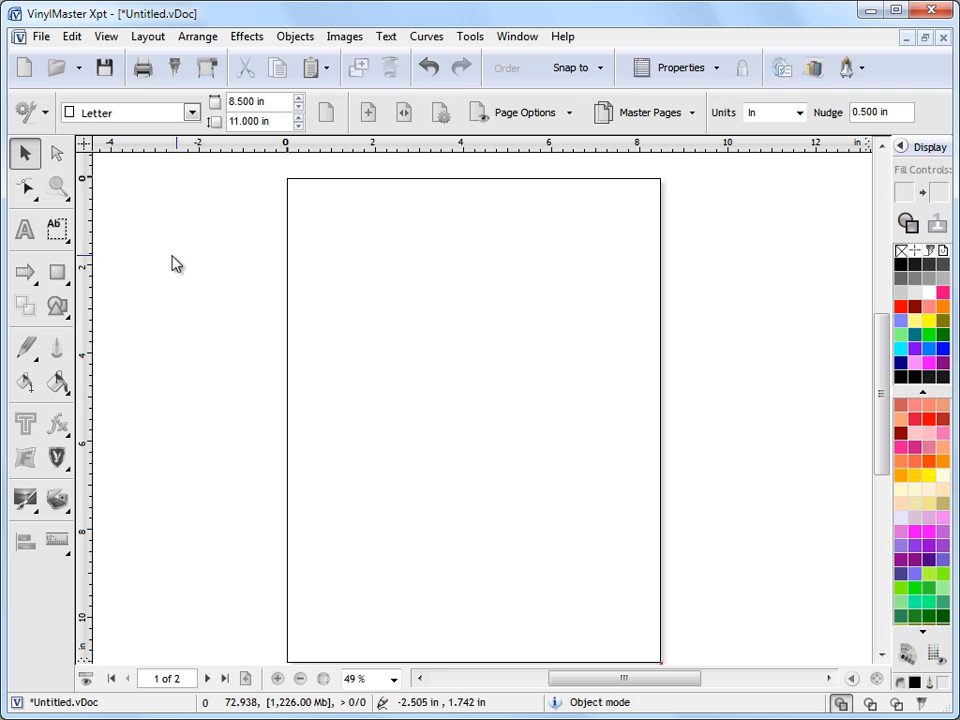
left_click(56, 230)
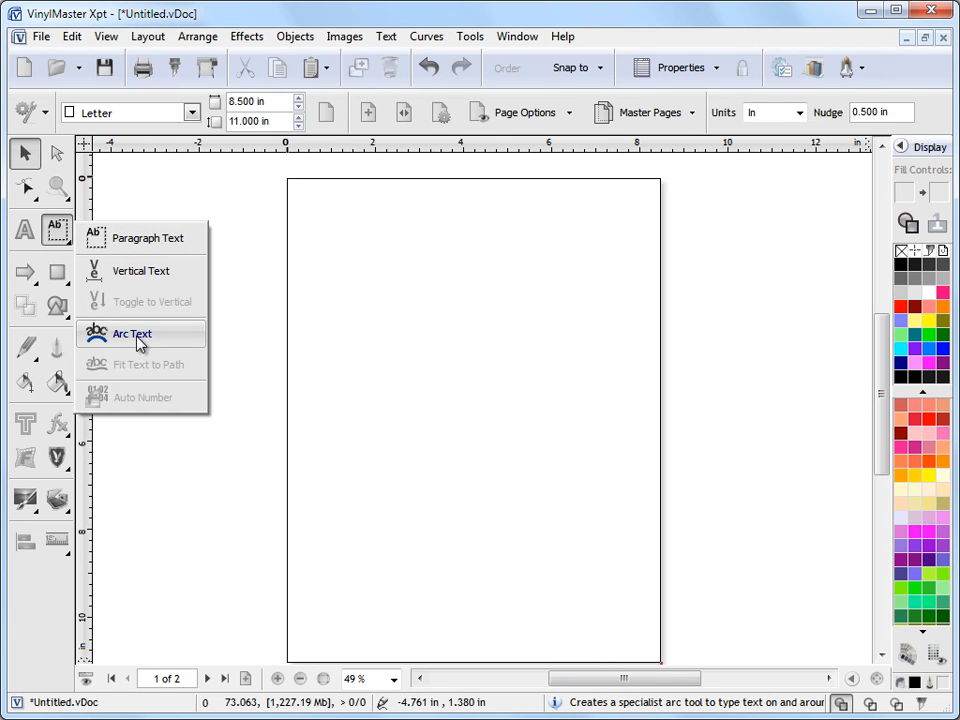
Step: With the Arc Text tool, set a circle near the page top and write 'Arc text' along it
left_click(132, 332)
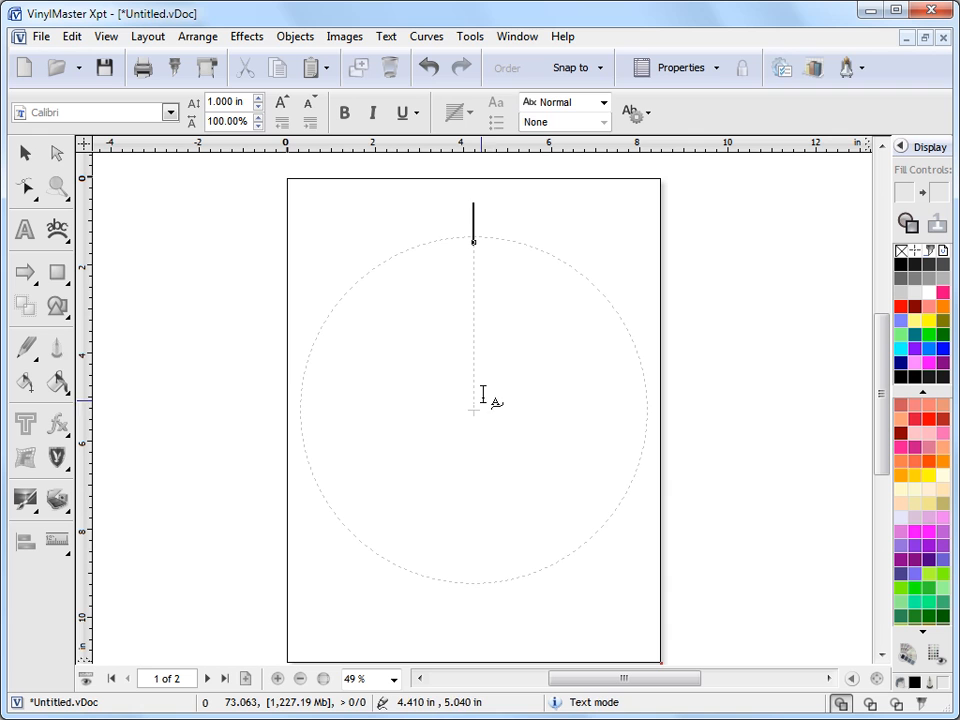
type("Ar")
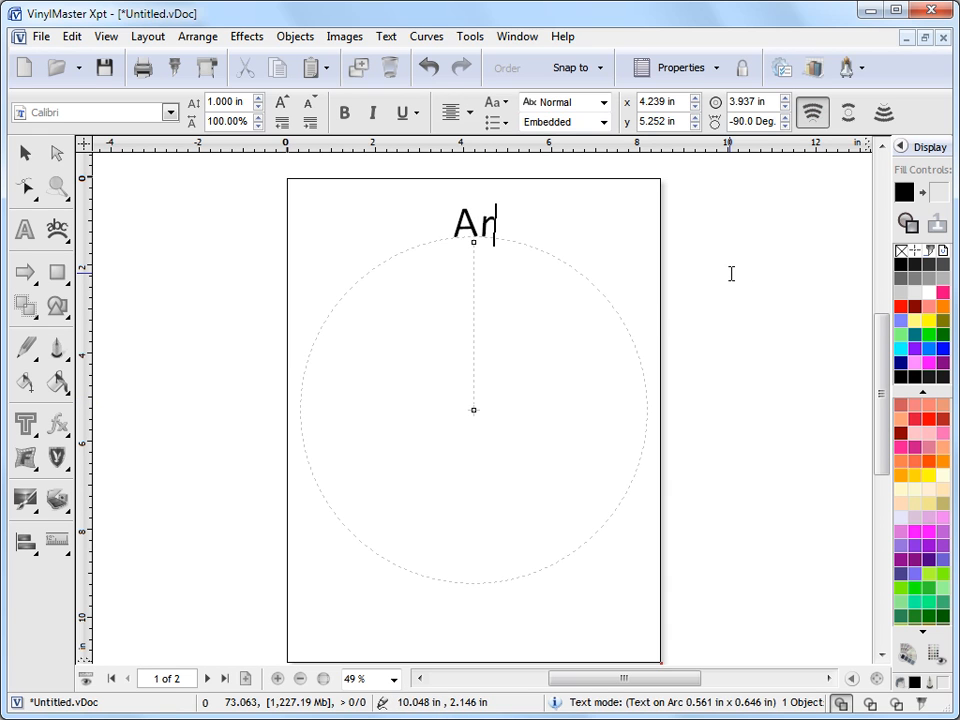
type("c text")
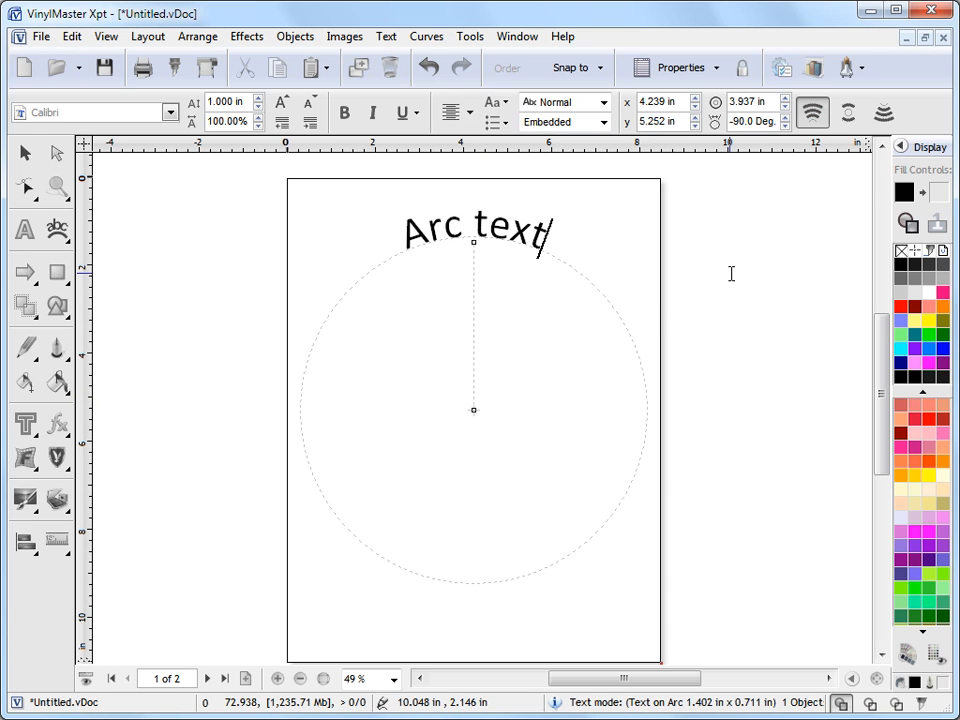
left_click(476, 232)
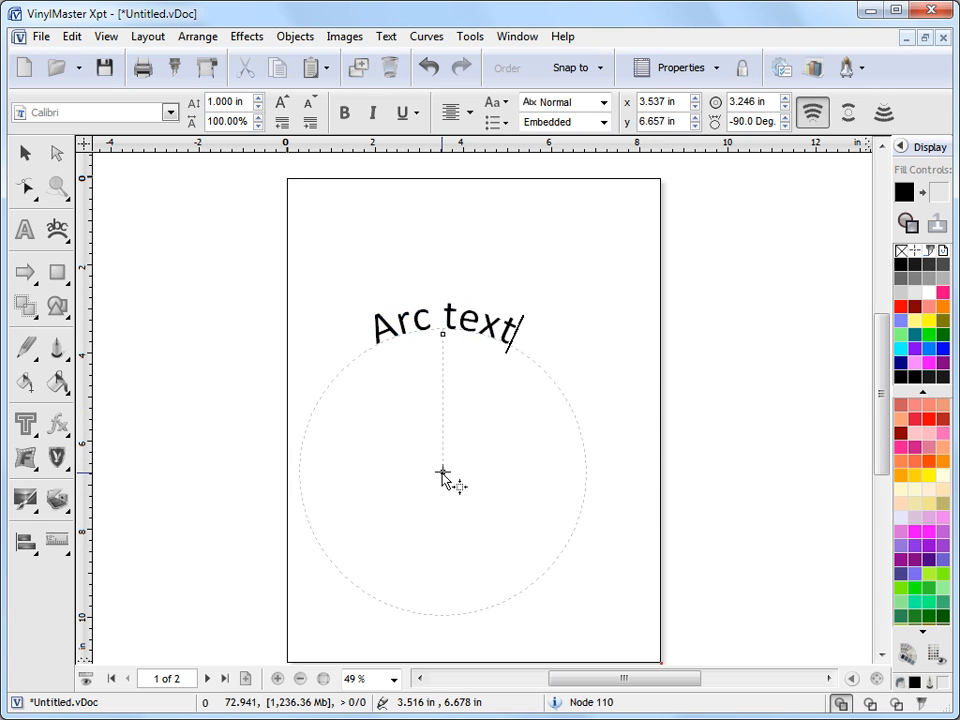
Step: Move the arc's centre node toward the page middle and place the caret after the text
left_click_drag(444, 474, 468, 424)
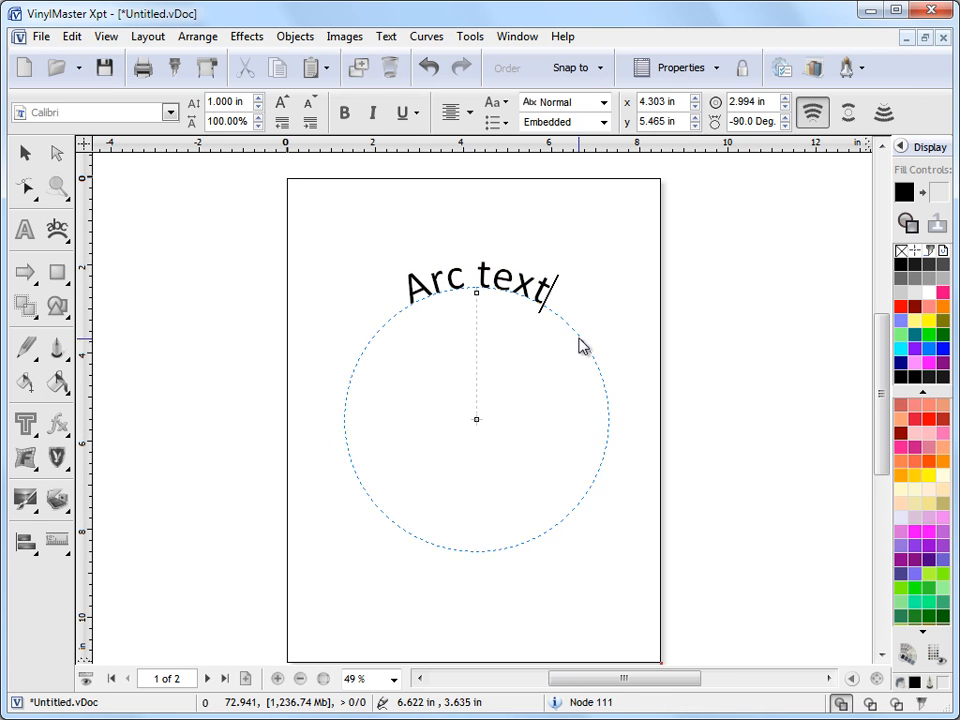
left_click(480, 290)
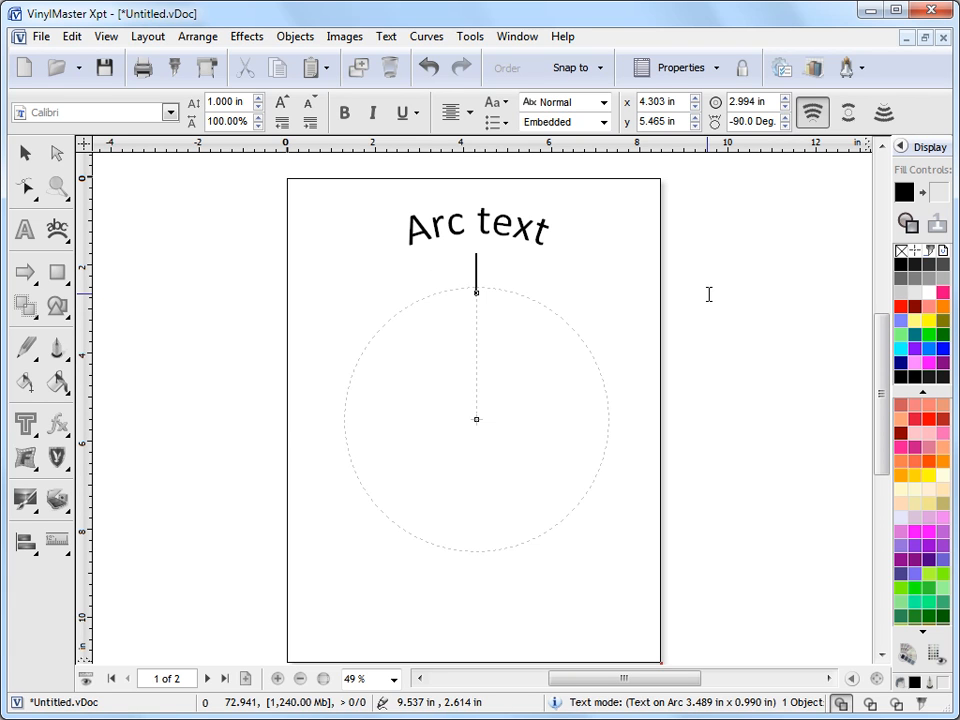
Step: Add further 'Arc text' lines so four curved lines stack above the circle
type("Arc text")
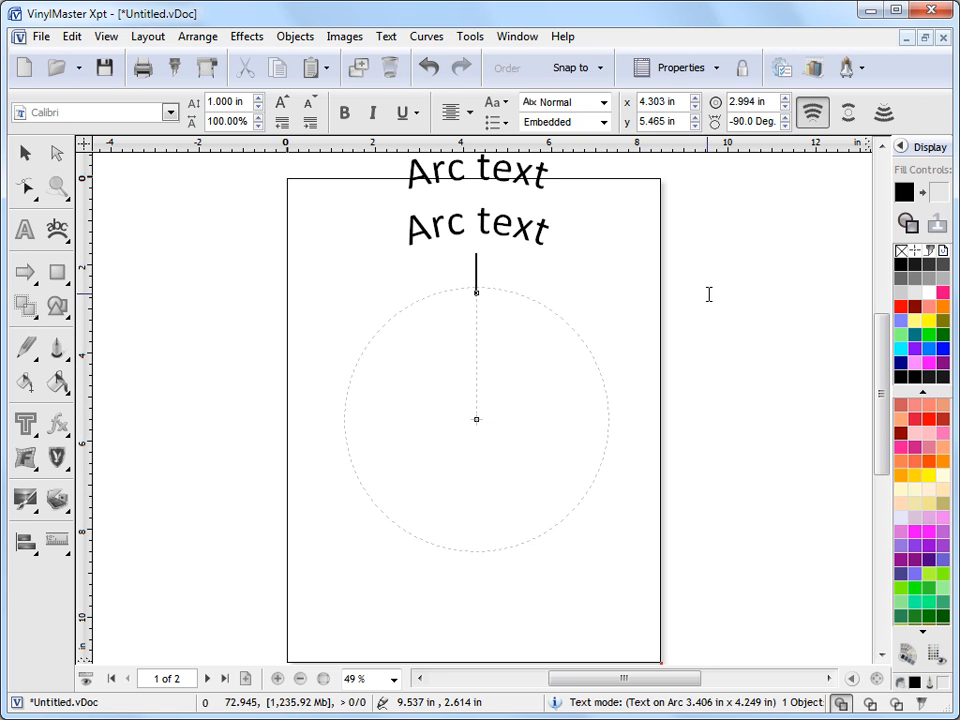
type("Arc text")
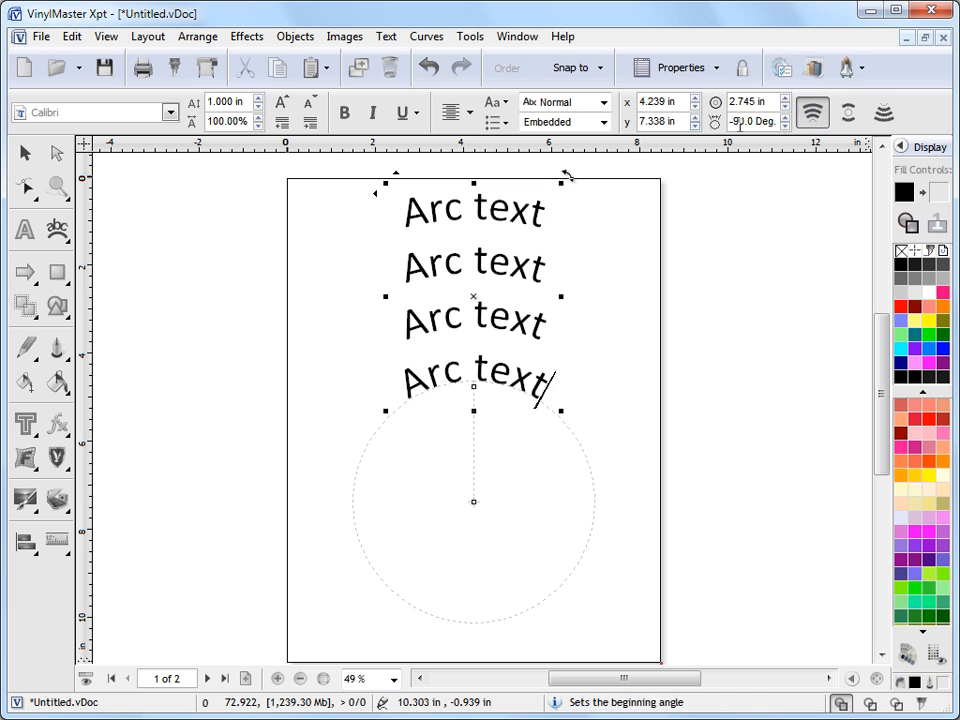
Step: Flow the lower two lines under the circle and drag the centre so the lines hug the circle
left_click(848, 112)
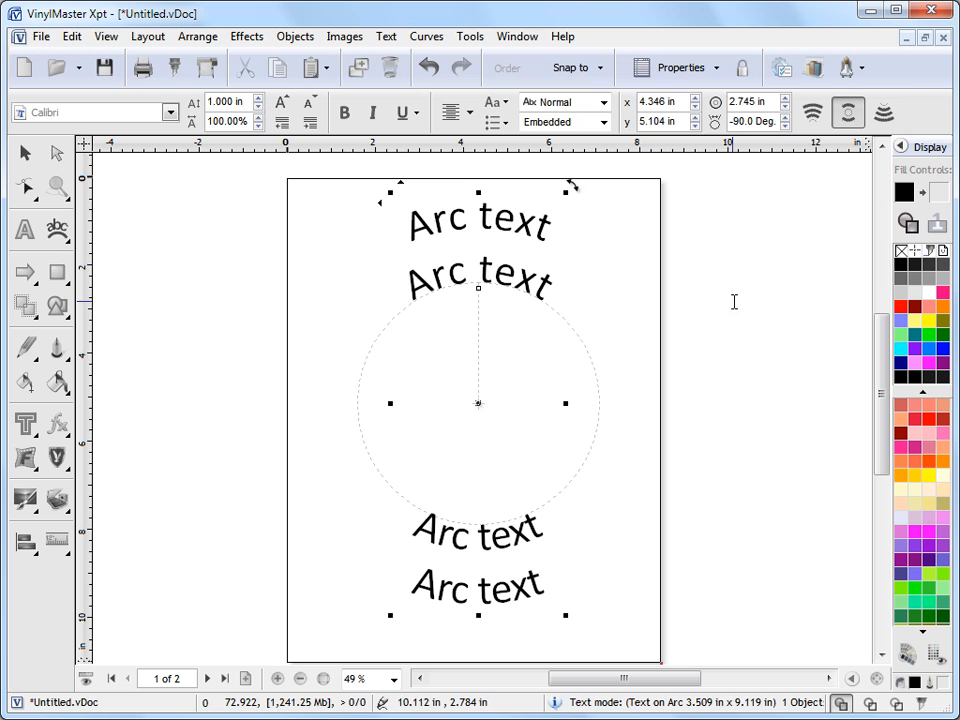
left_click_drag(476, 284, 476, 476)
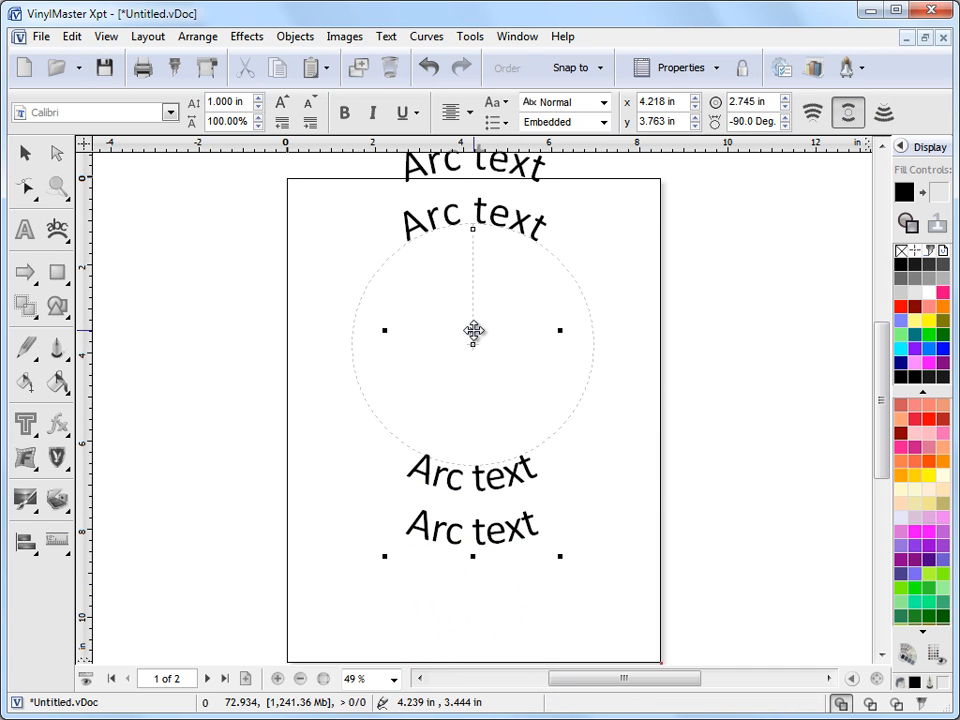
left_click_drag(472, 330, 472, 402)
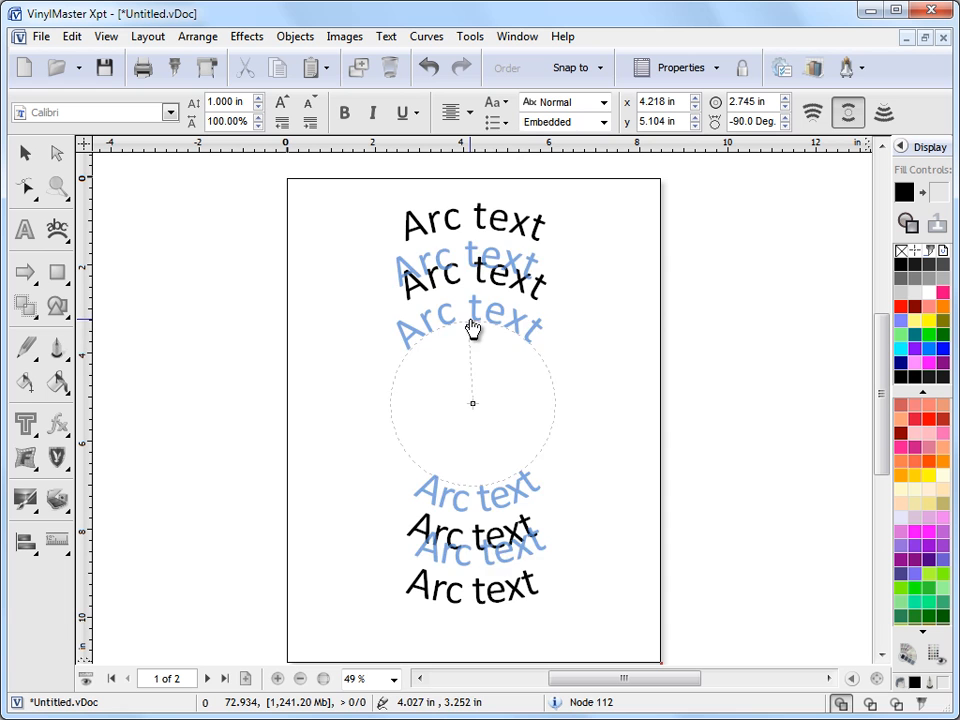
Step: Drag the angle node to rotate the four lines diagonally around the circle
left_click_drag(472, 328, 544, 356)
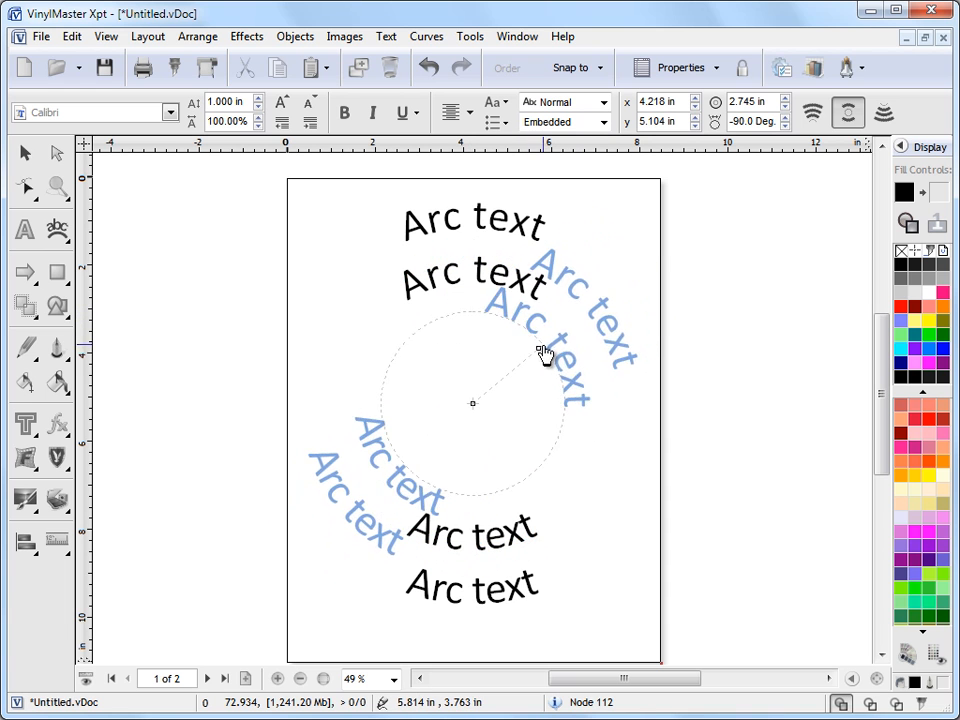
left_click_drag(544, 352, 404, 300)
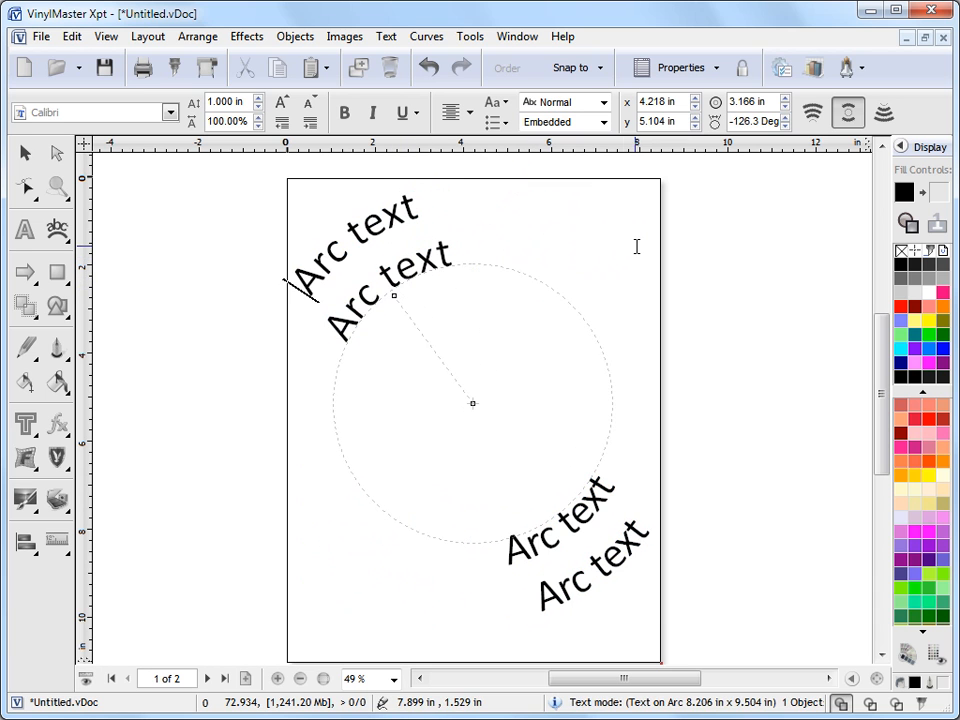
Step: Set the starting angle to -90 degrees to level the lines, then highlight the second line
left_click(470, 400)
type("-90")
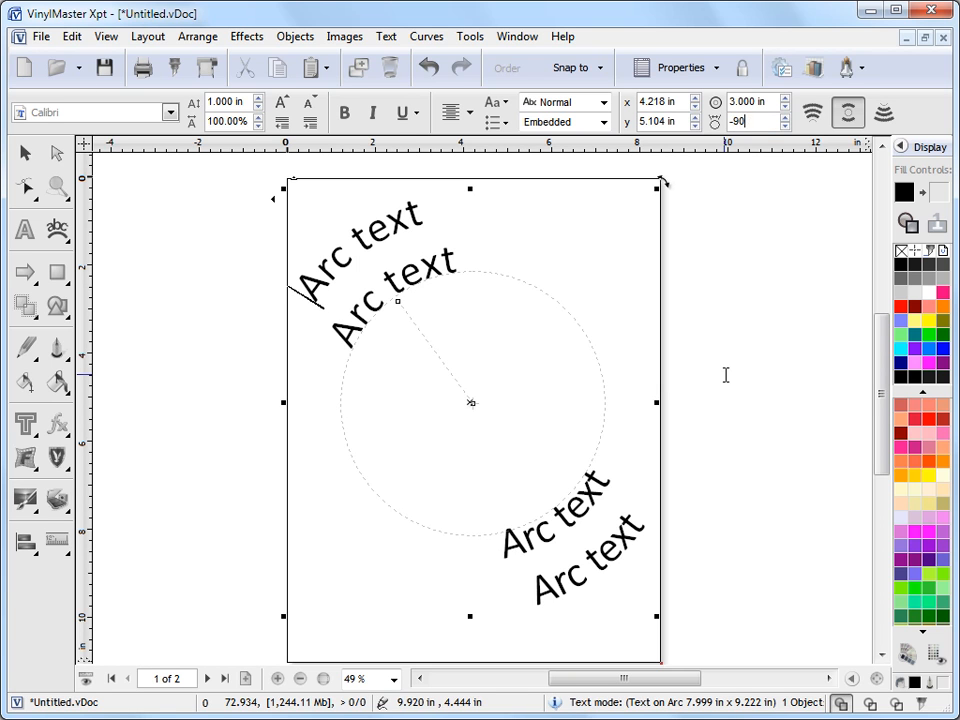
key("Return")
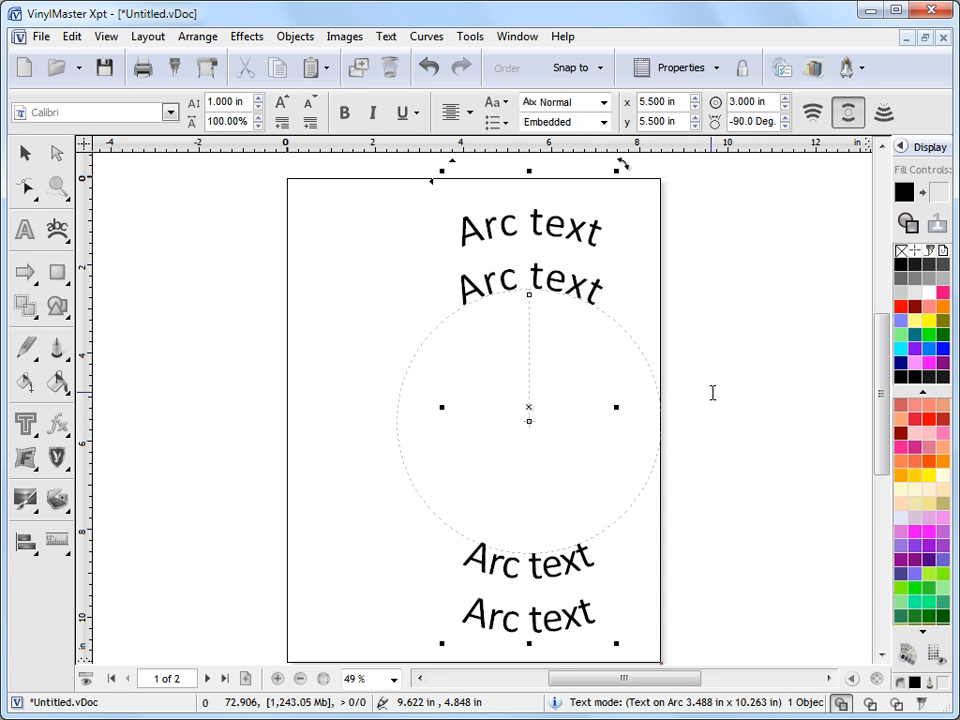
left_click_drag(528, 408, 478, 404)
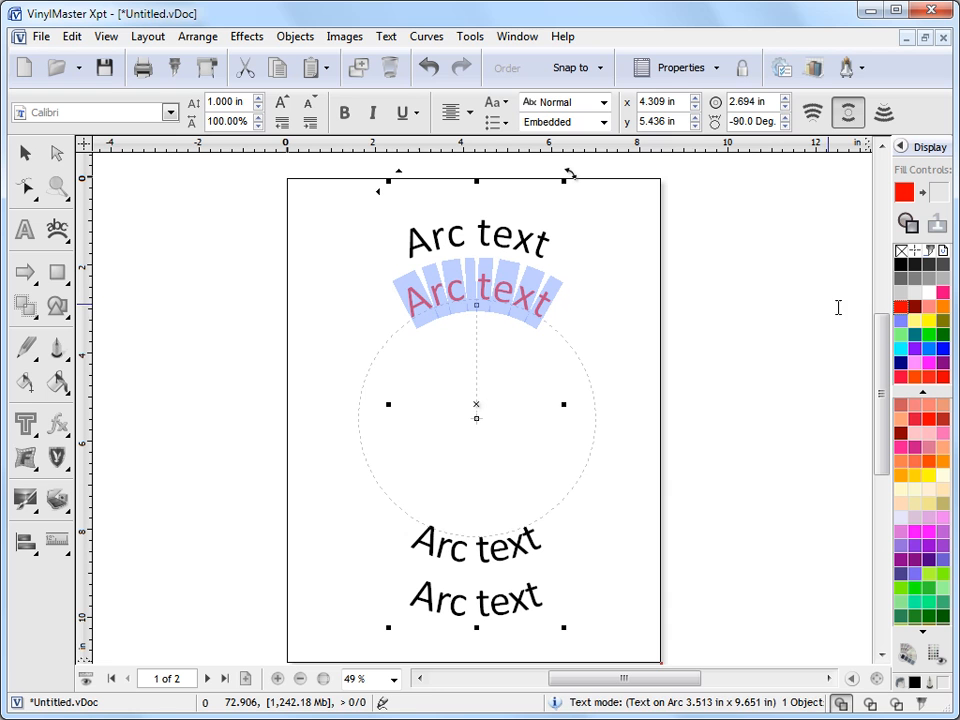
Step: Recolour the second 'Arc text' line red and bold it, then move on to page 2
left_click(344, 112)
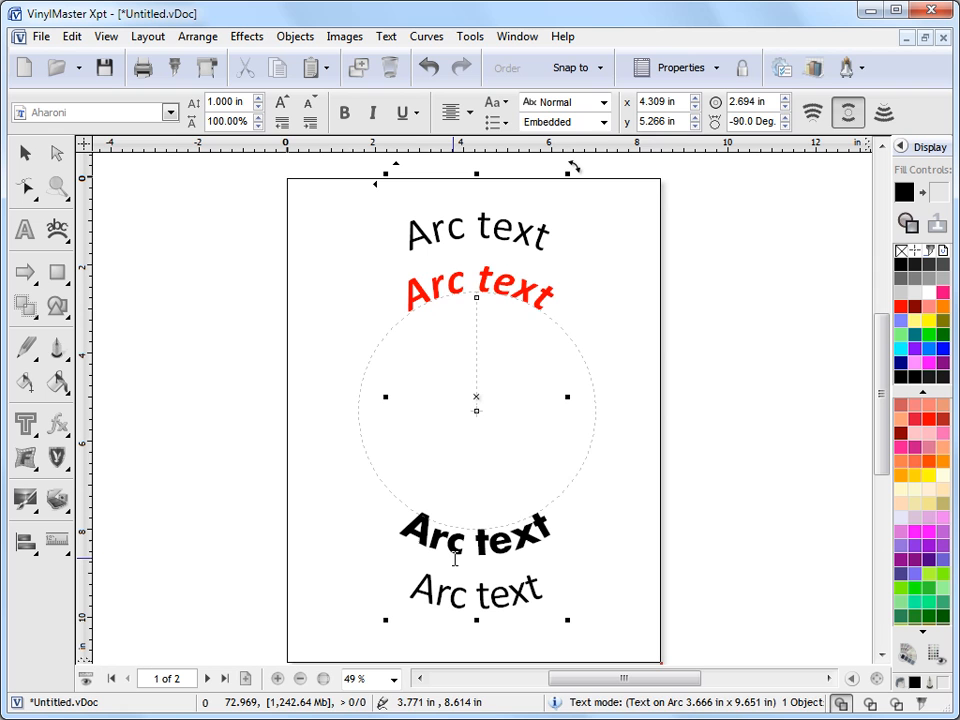
left_click(224, 678)
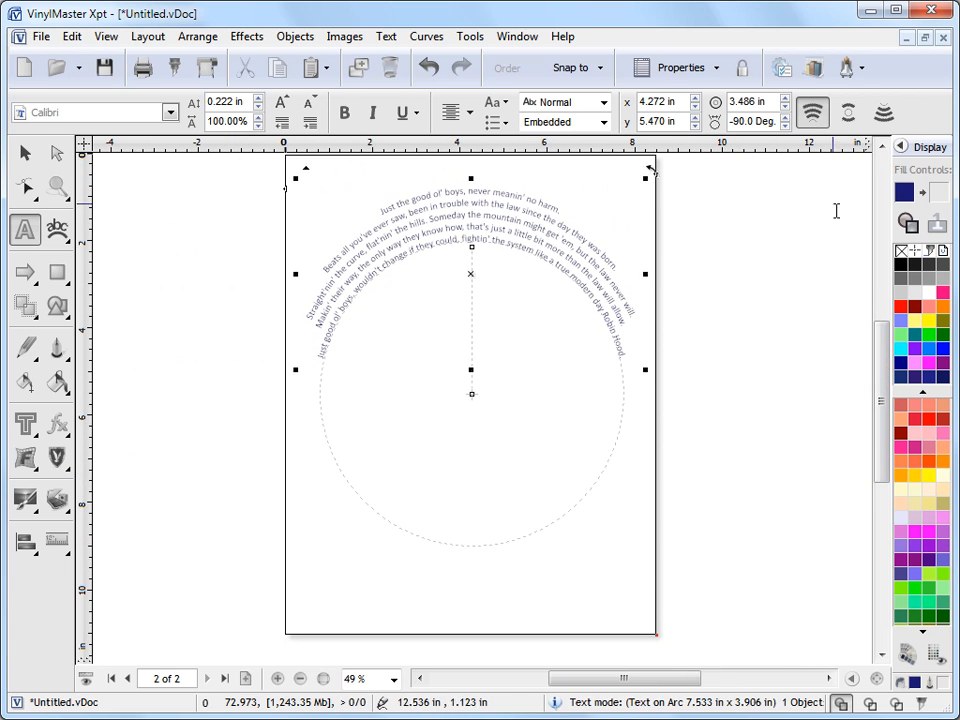
Step: On page 2, drag the long arc passage's centre node so it sits slightly lower
left_click(884, 112)
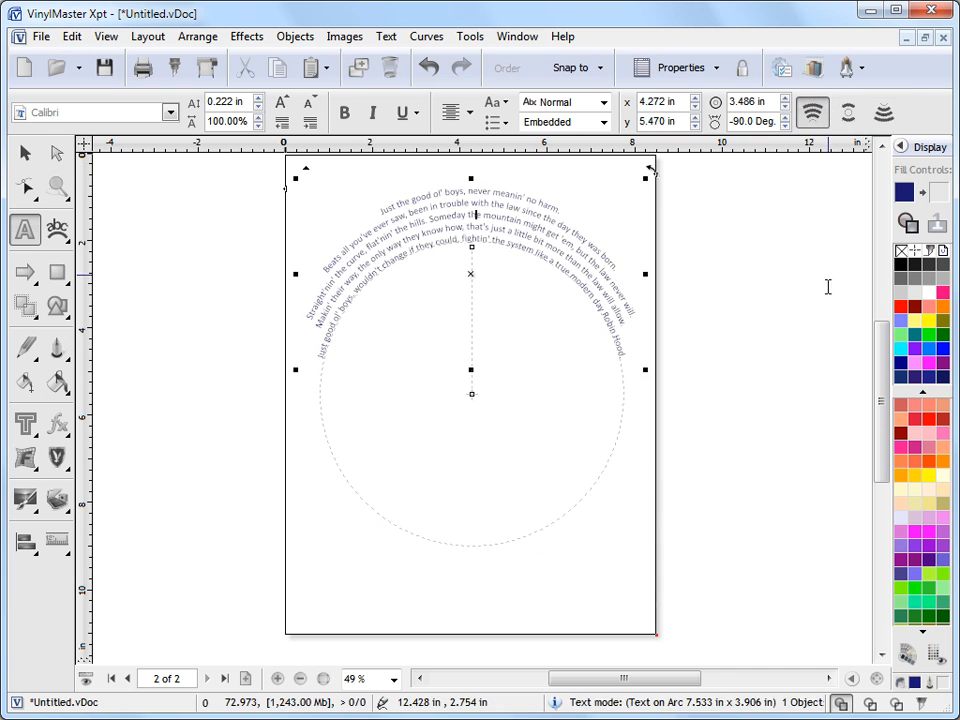
scroll("up", 3)
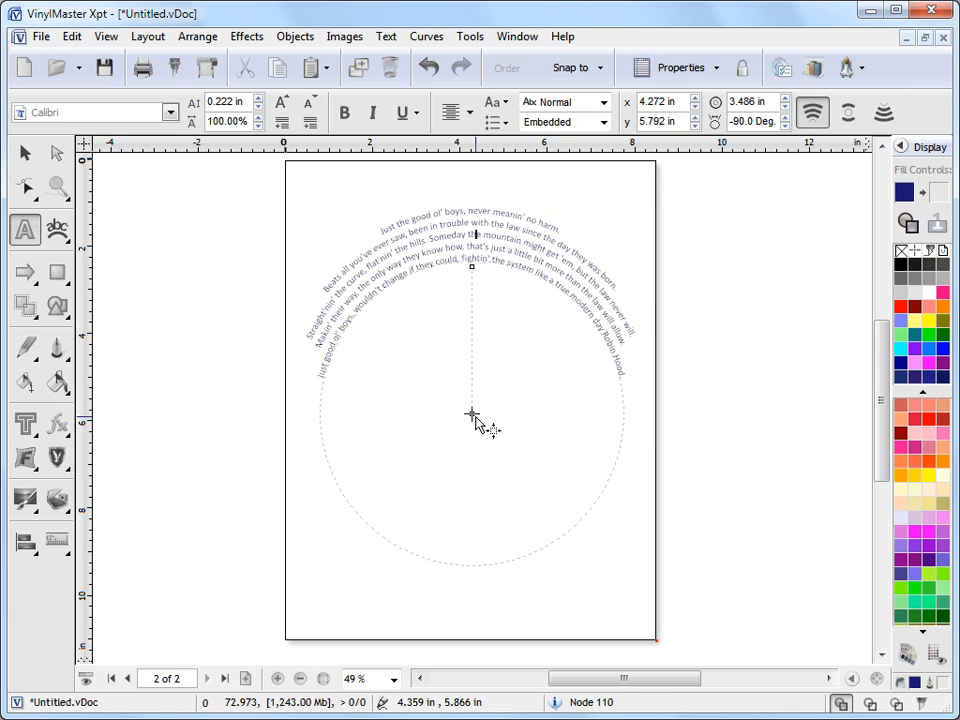
left_click(472, 412)
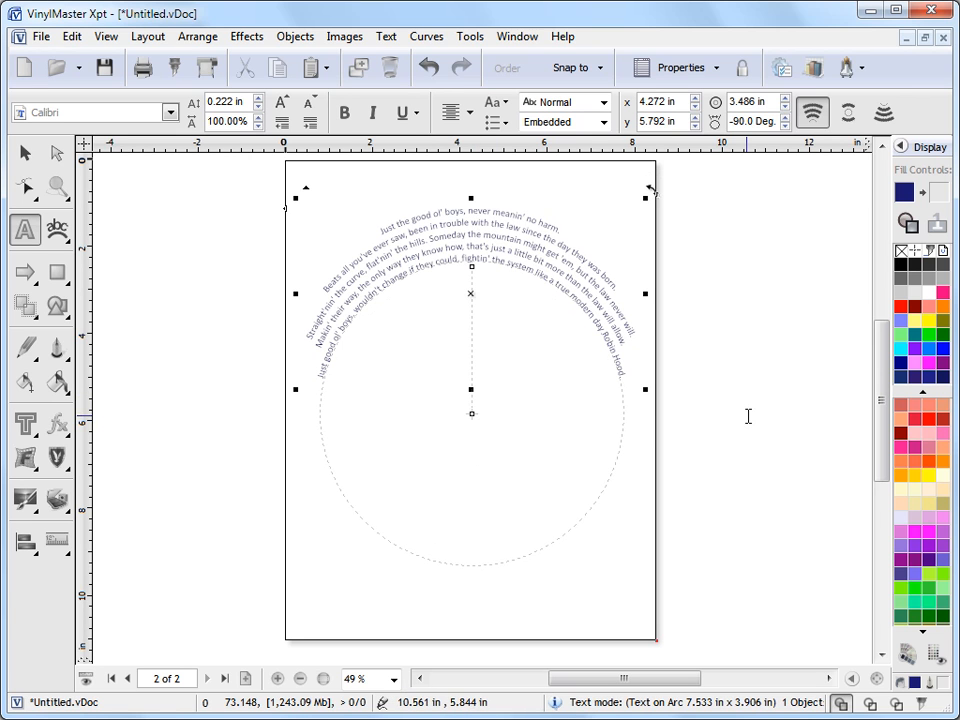
mouse_move(748, 396)
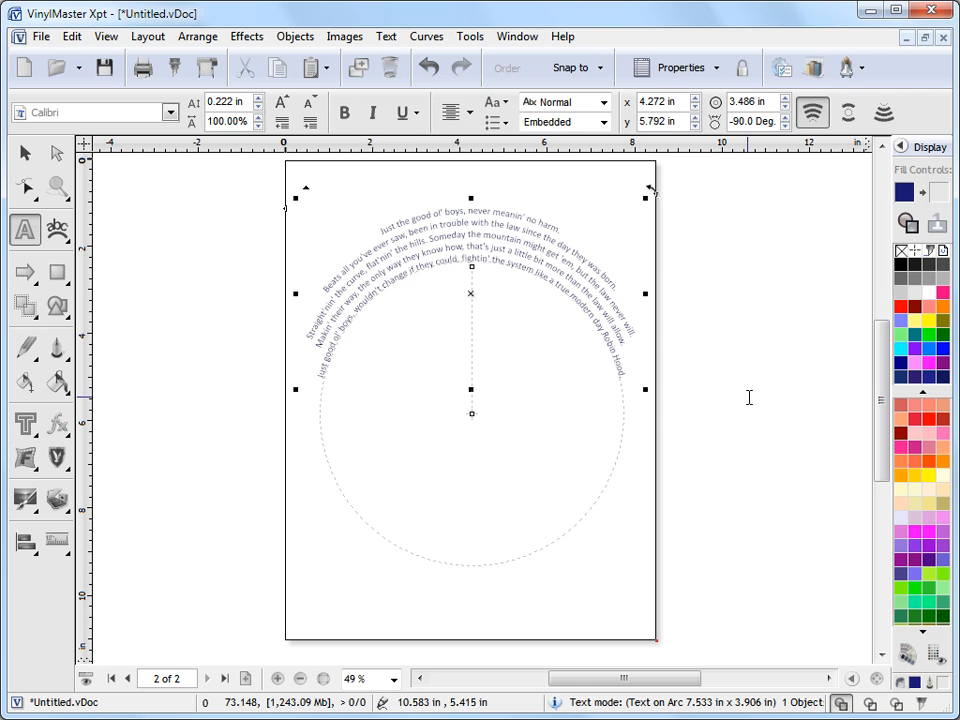